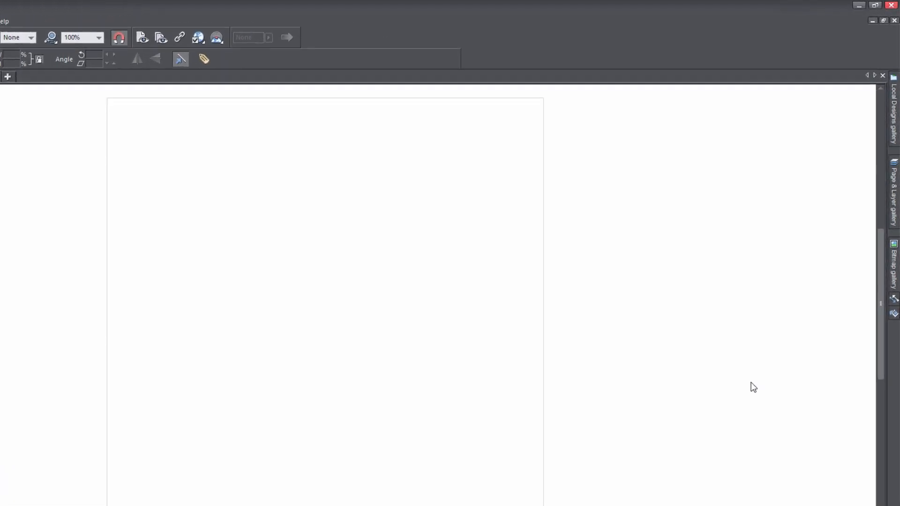
Draw a black rectangle and a text frame filled with placeholder paragraph text
{"action": "left_click", "coordinate": [894, 193]}
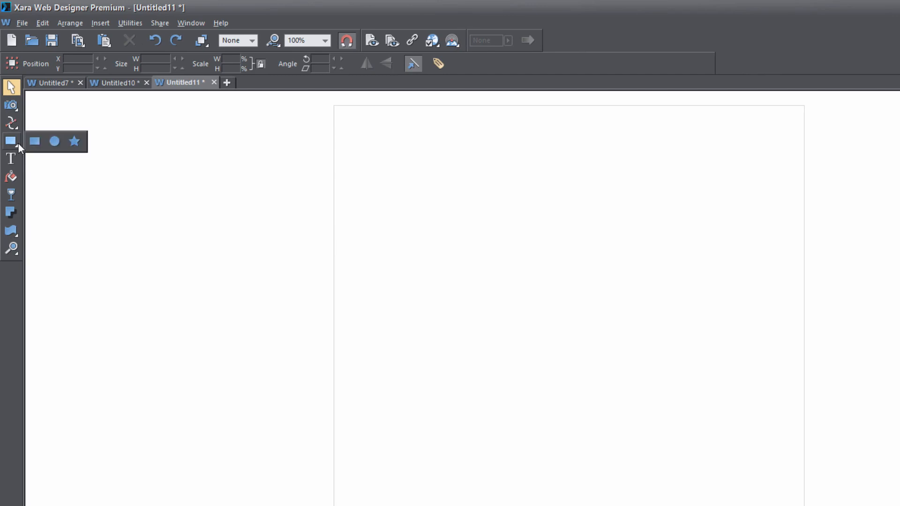
{"action": "mouse_move", "coordinate": [34, 141]}
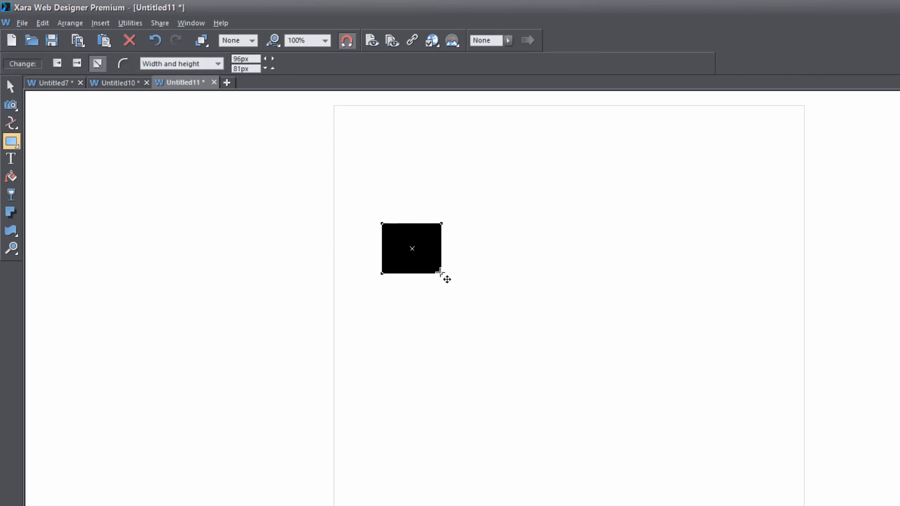
{"action": "mouse_move", "coordinate": [11, 159]}
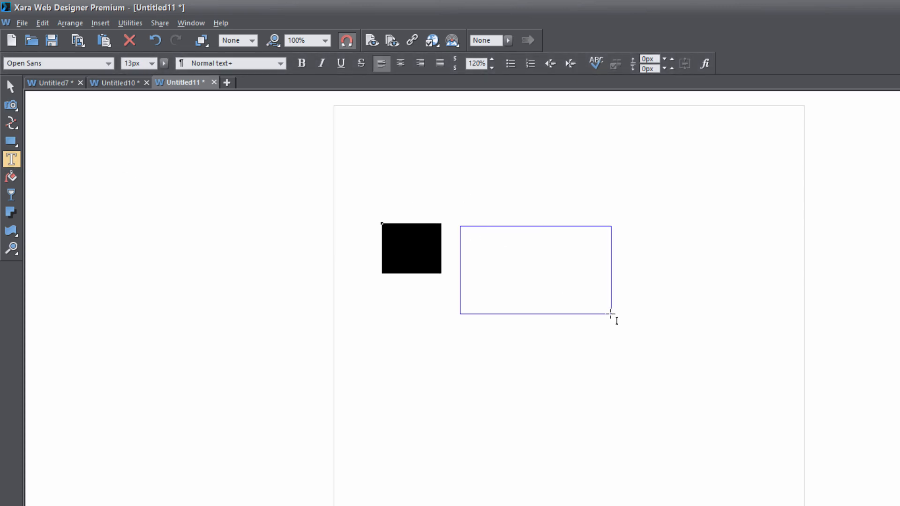
{"action": "key", "text": "ctrl+shift+l"}
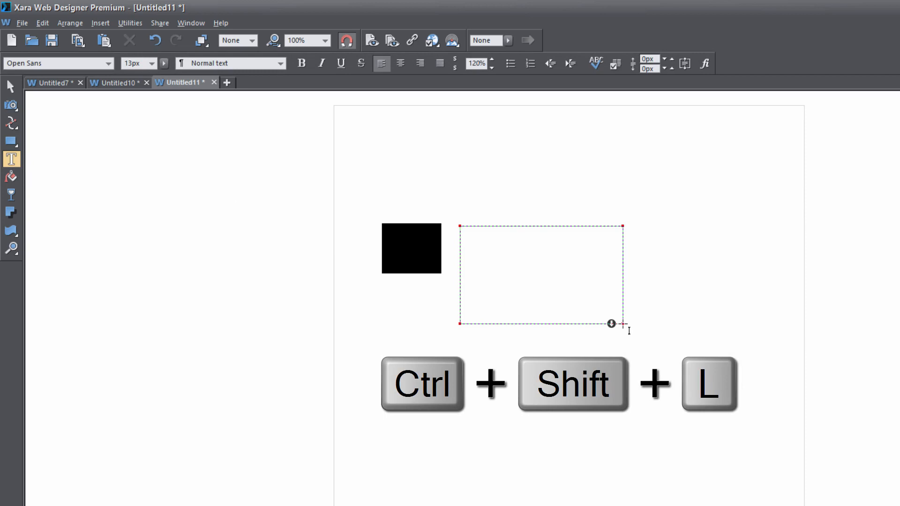
{"action": "key", "text": "ctrl+shift+l"}
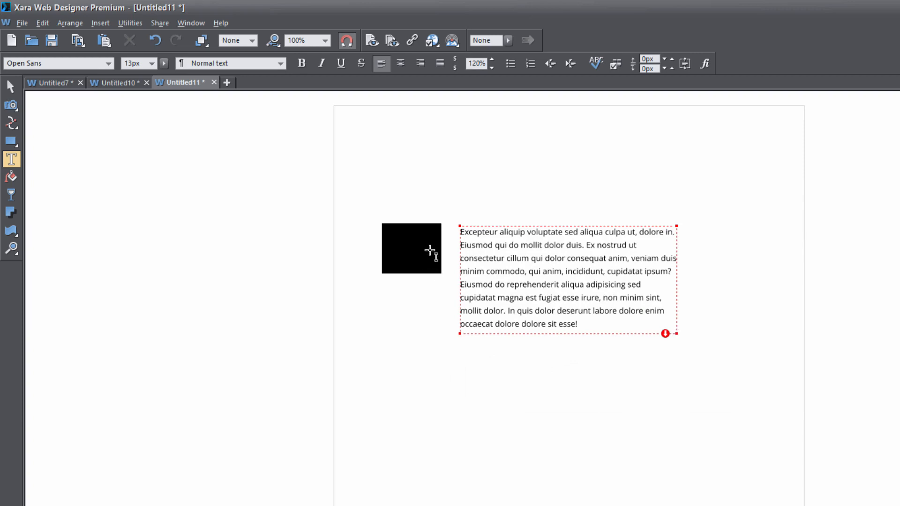
{"action": "left_click", "coordinate": [9, 86]}
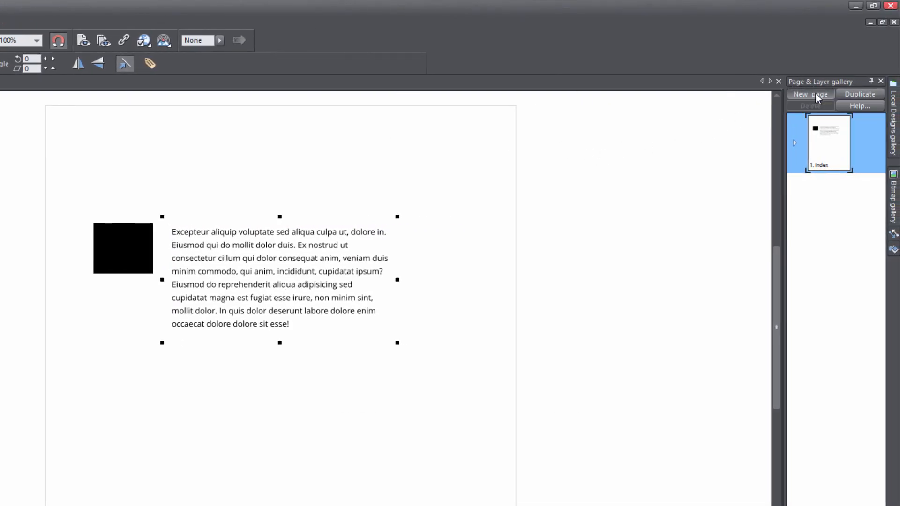
Add blank pages index-a through index-f after the index page in the Page & Layer gallery
{"action": "left_click", "coordinate": [810, 94]}
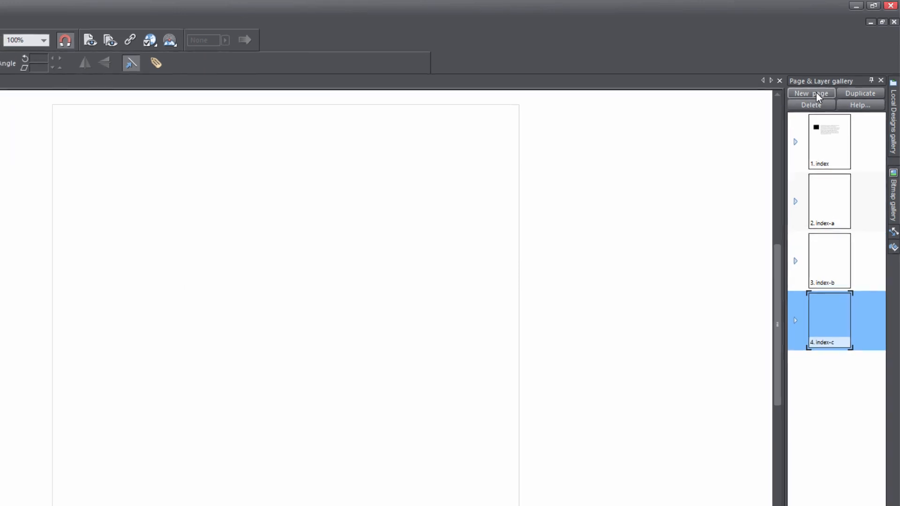
{"action": "left_click", "coordinate": [811, 94]}
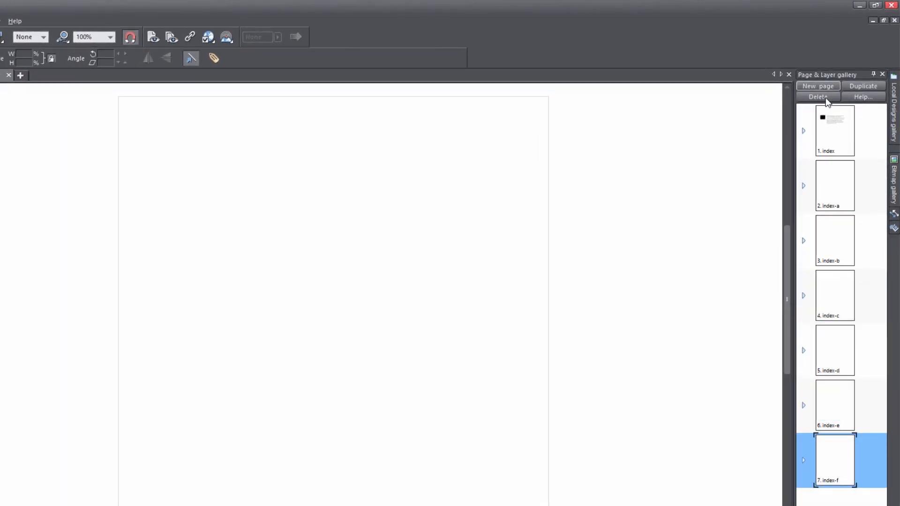
{"action": "left_click", "coordinate": [833, 131]}
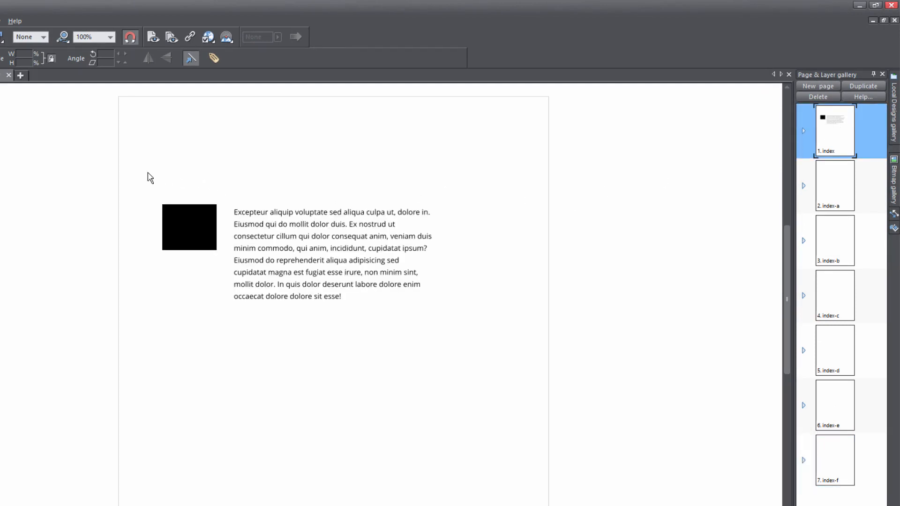
Copy the index page's black rectangle and filler text block
{"action": "key", "text": "ctrl+c"}
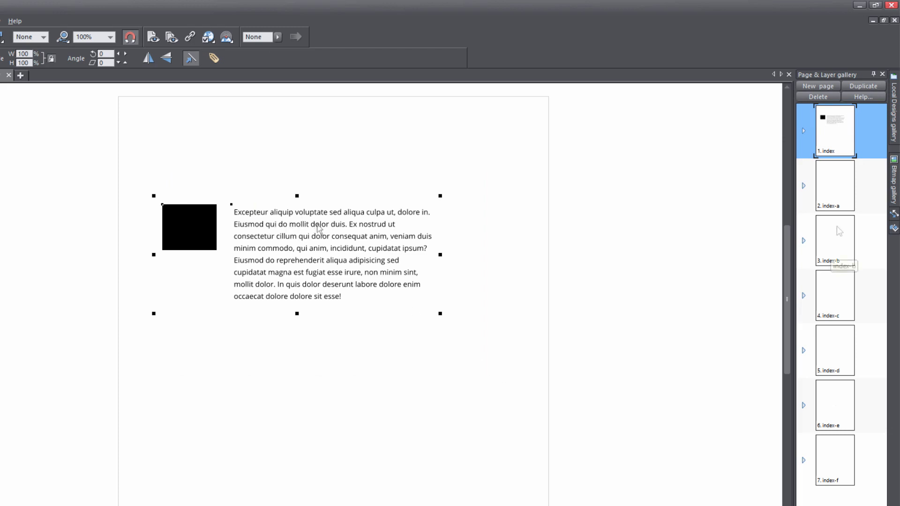
{"action": "mouse_move", "coordinate": [839, 231]}
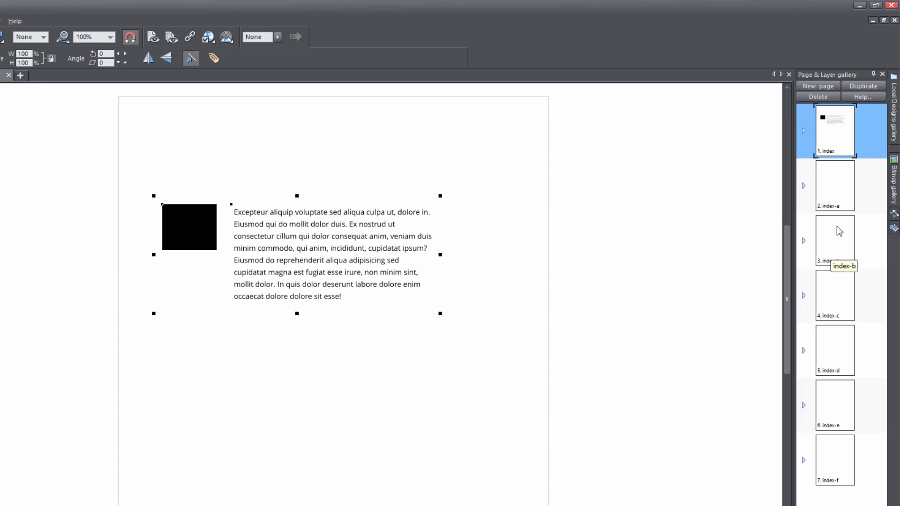
{"action": "mouse_move", "coordinate": [853, 243]}
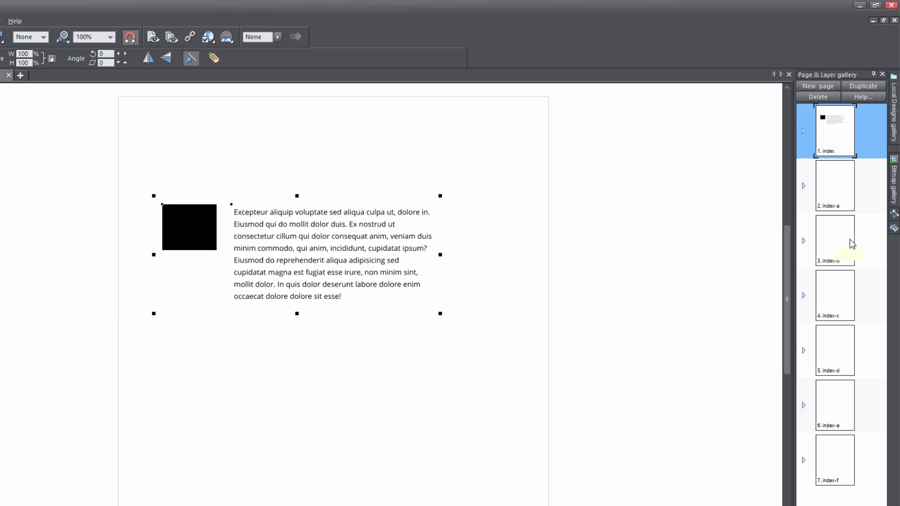
Select pages index-b, index-d and index-f together in the Page & Layer gallery
{"action": "left_click", "coordinate": [834, 240]}
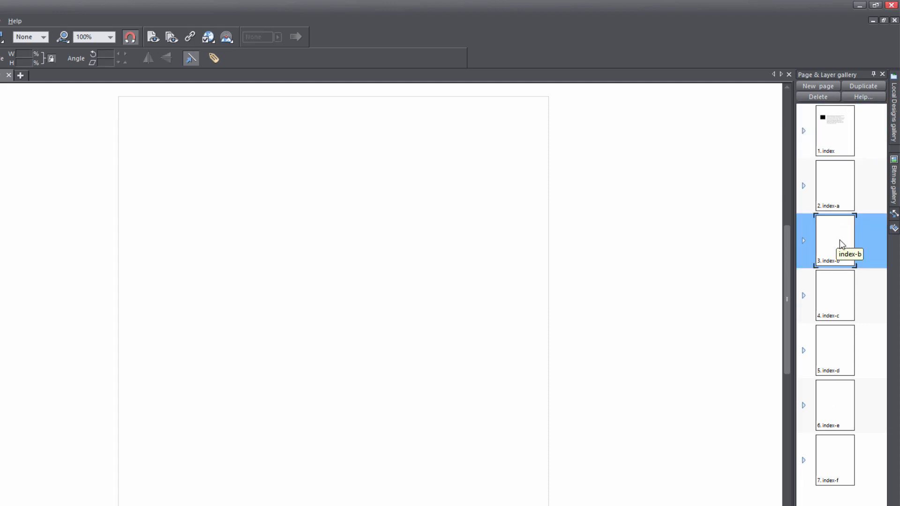
{"action": "mouse_move", "coordinate": [842, 288]}
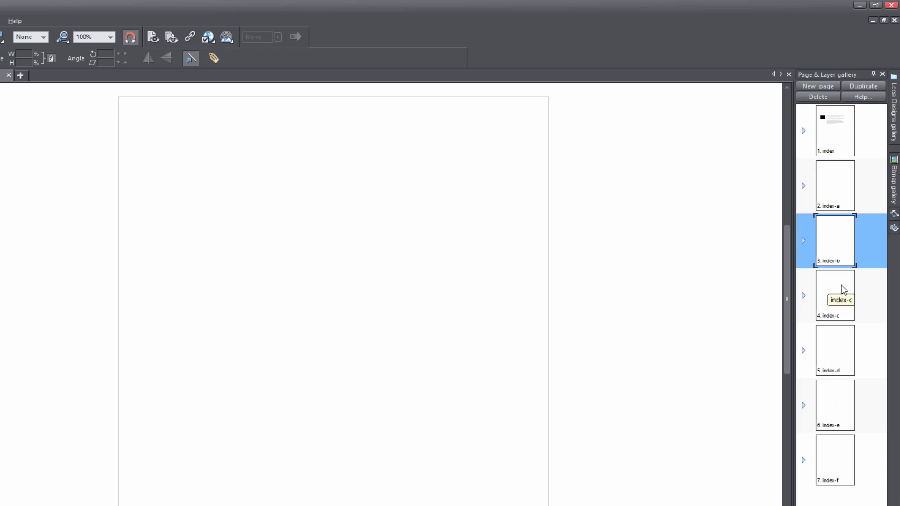
{"action": "mouse_move", "coordinate": [837, 337]}
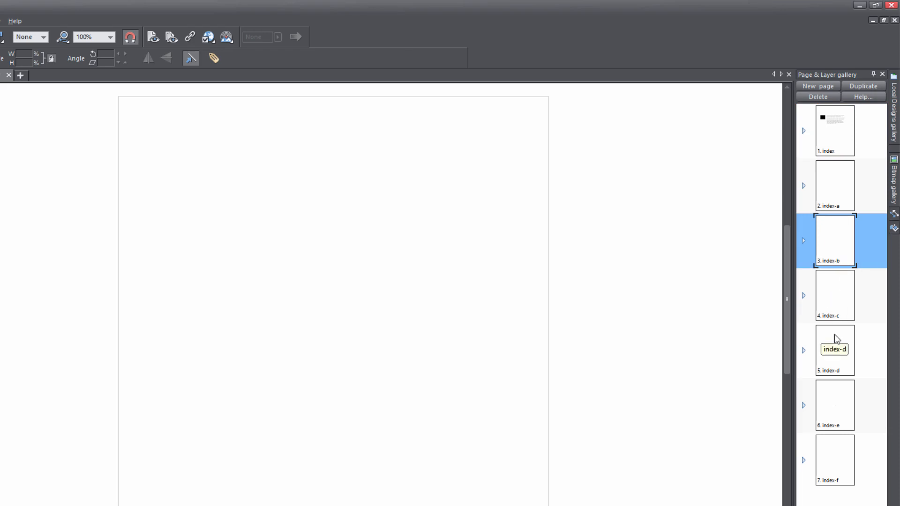
{"action": "key", "text": "ctrl"}
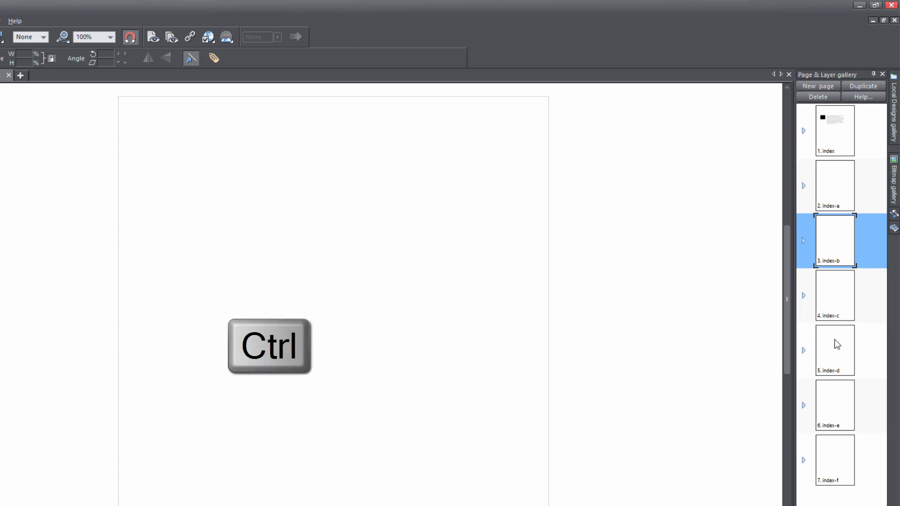
{"action": "left_click", "coordinate": [834, 351]}
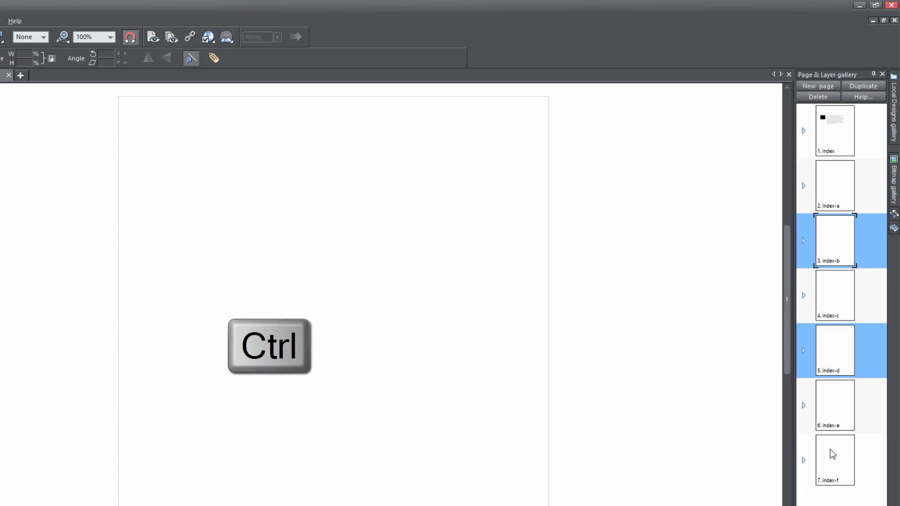
{"action": "left_click", "coordinate": [834, 460]}
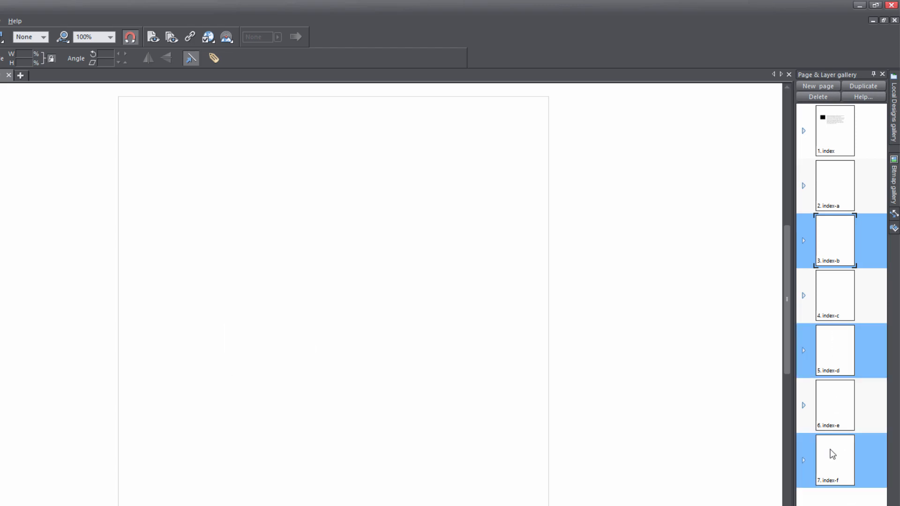
{"action": "key", "text": "ctrl+v"}
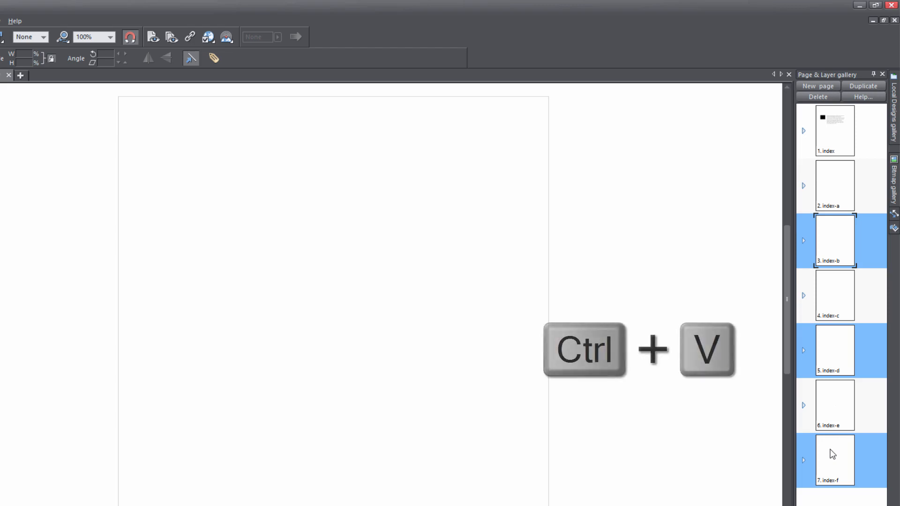
Paste the rectangle and text onto index-b, index-d and index-f, then check index and index-b
{"action": "key", "text": "ctrl+v"}
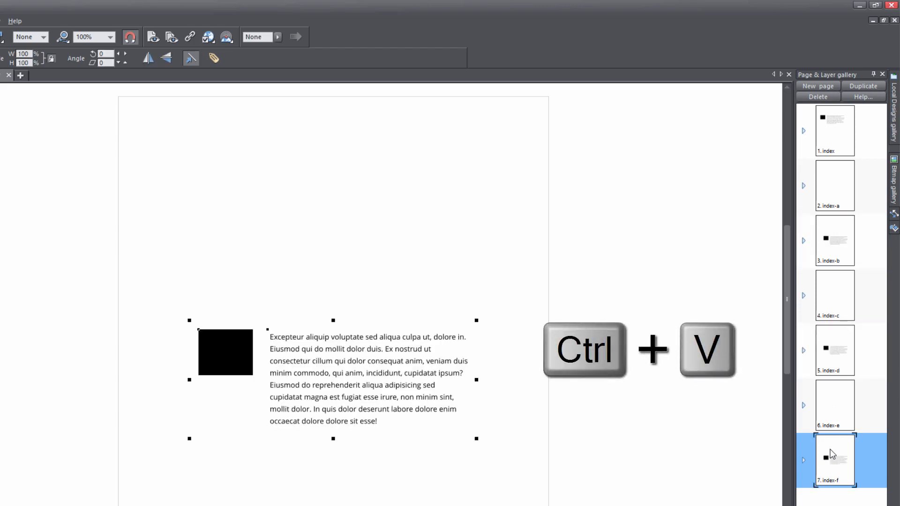
{"action": "key", "text": "ctrl+v"}
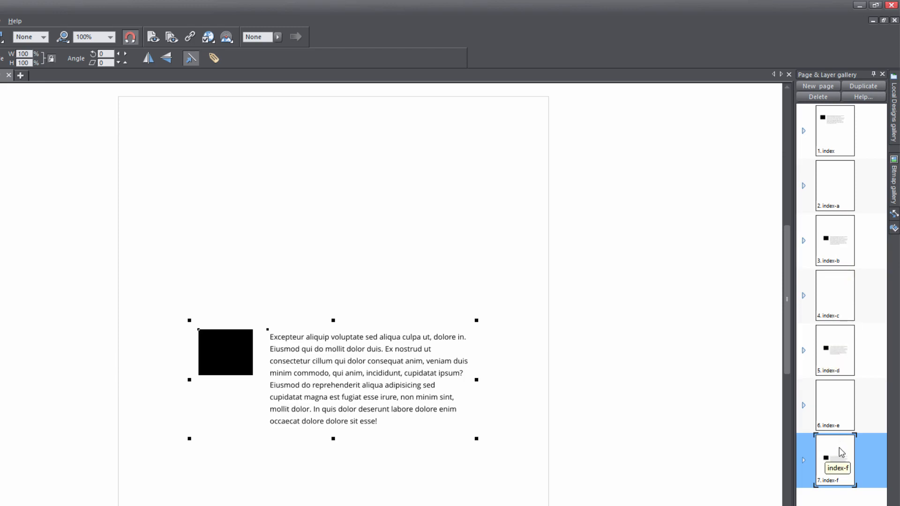
{"action": "left_click", "coordinate": [834, 130]}
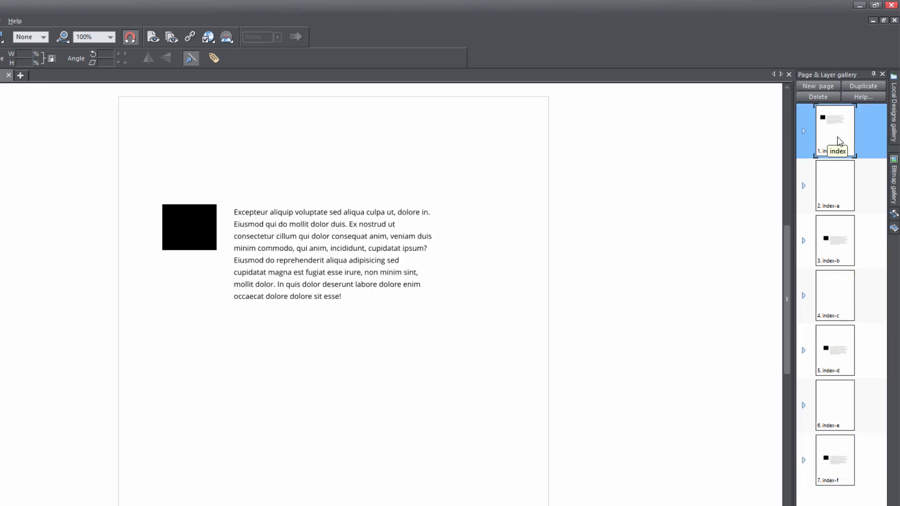
{"action": "mouse_move", "coordinate": [305, 214]}
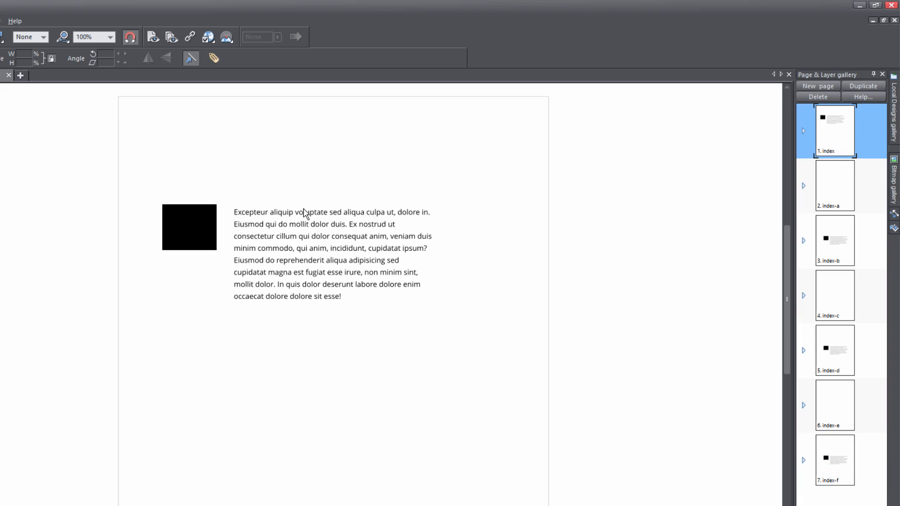
{"action": "left_click", "coordinate": [834, 240]}
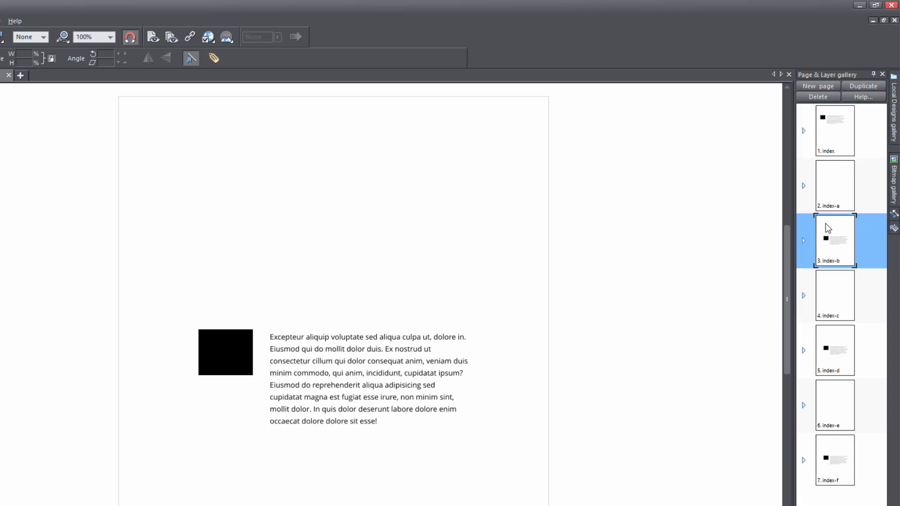
{"action": "mouse_move", "coordinate": [834, 240]}
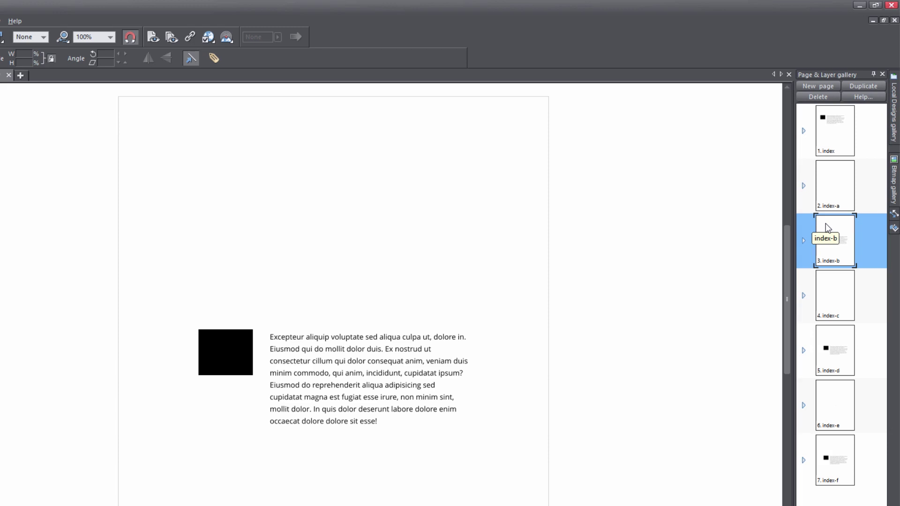
Undo the paste on index-b, index-d and index-f and return to the index page
{"action": "key", "text": "ctrl+z"}
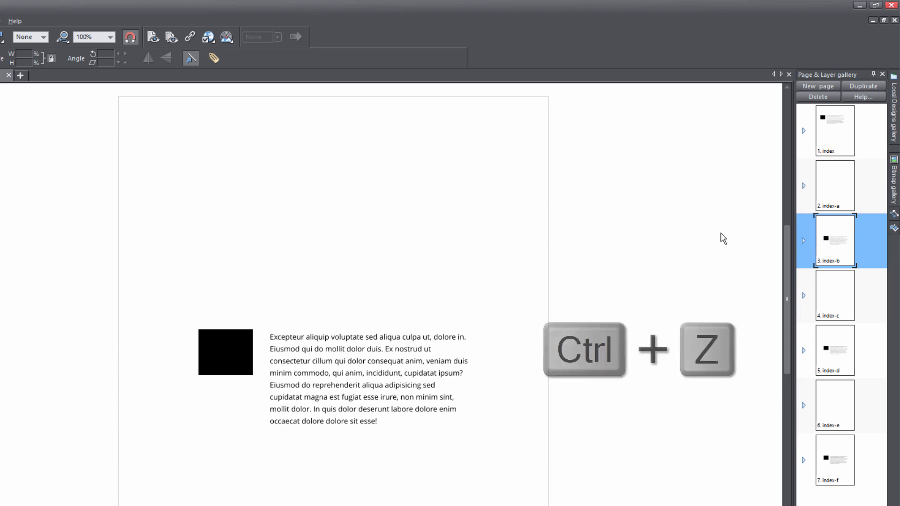
{"action": "key", "text": "ctrl+z"}
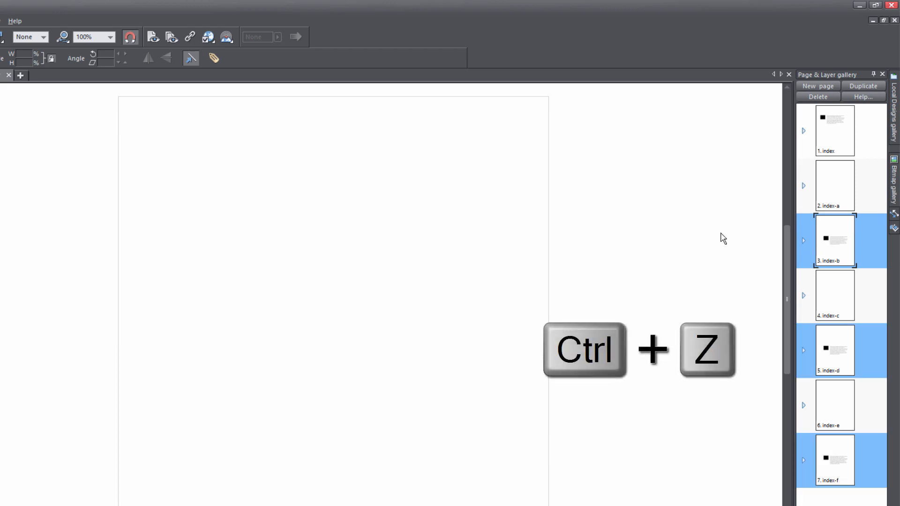
{"action": "key", "text": "ctrl+z"}
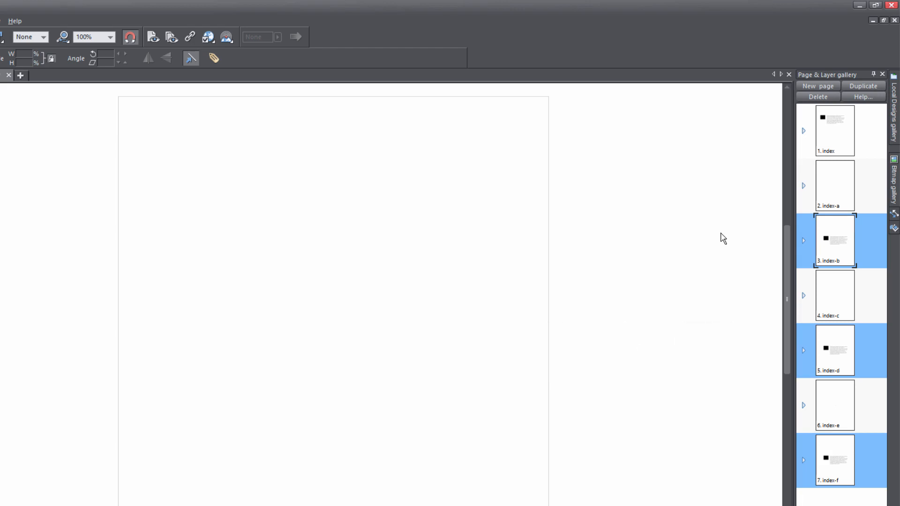
{"action": "left_click", "coordinate": [833, 131]}
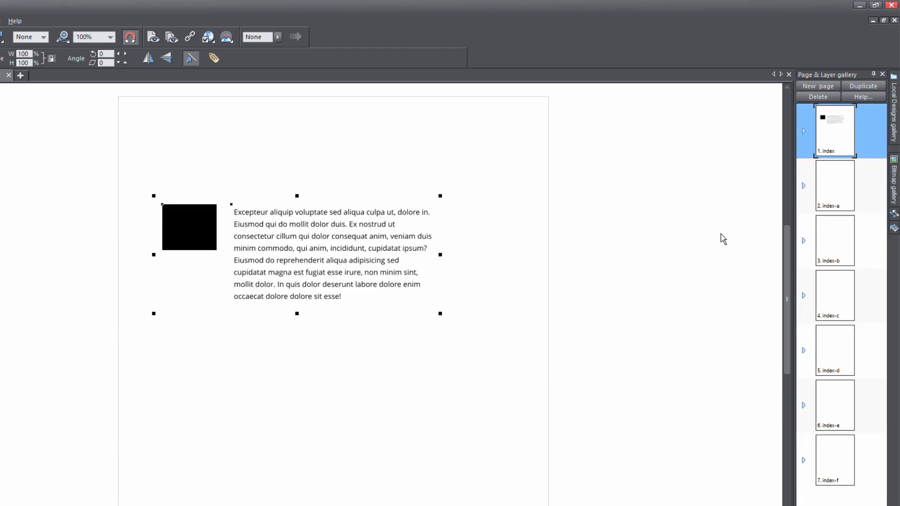
Select pages index-b, index-d and index-f and paste the rectangle and text in place
{"action": "left_click", "coordinate": [835, 240]}
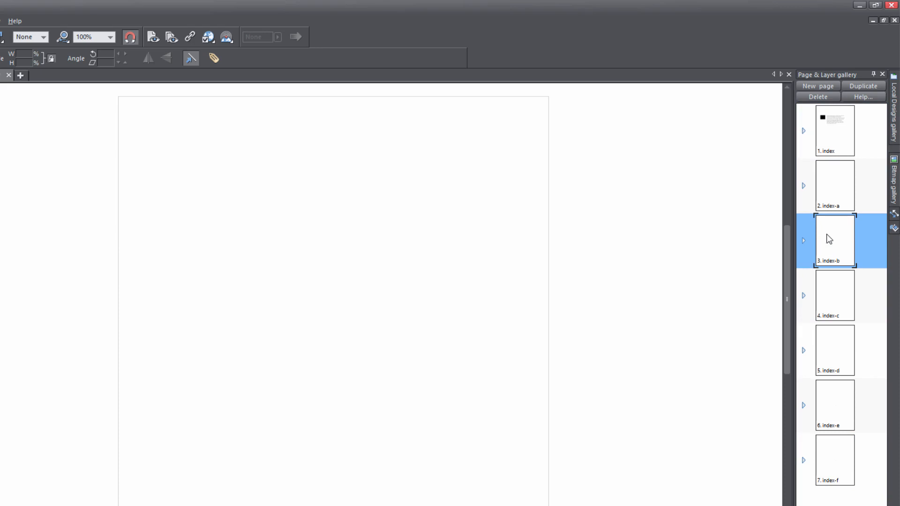
{"action": "left_click", "coordinate": [833, 351]}
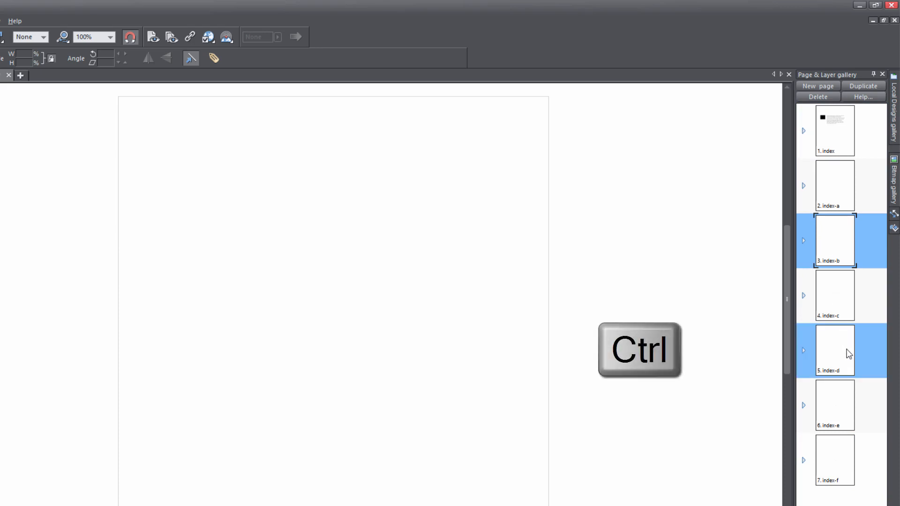
{"action": "left_click", "coordinate": [834, 460]}
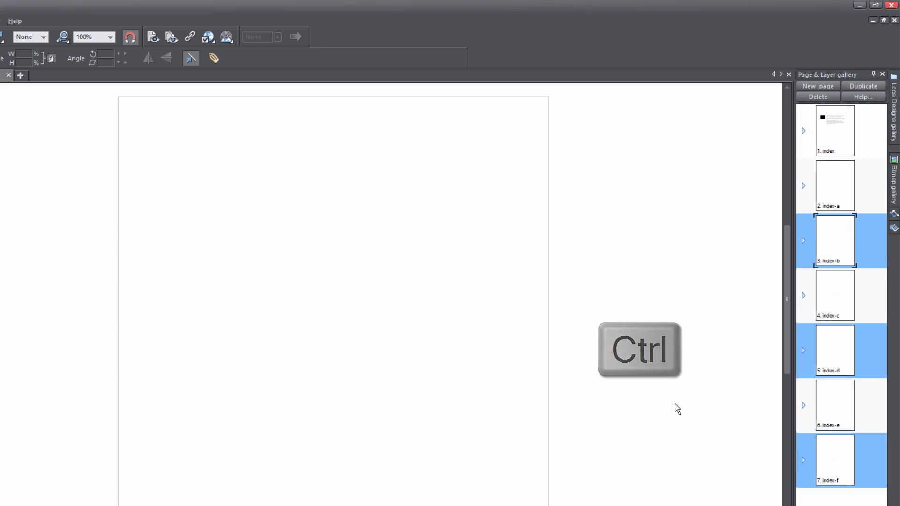
{"action": "key", "text": "ctrl+shift+v"}
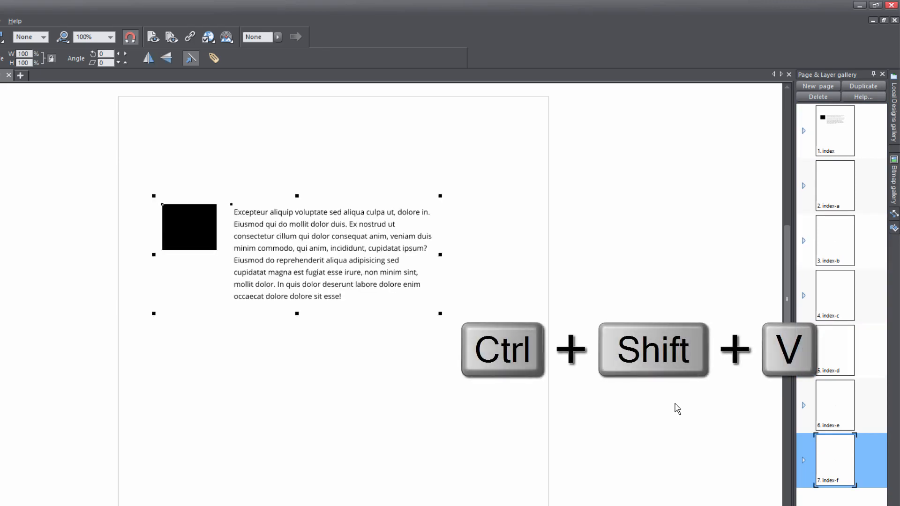
{"action": "key", "text": "ctrl+shift+v"}
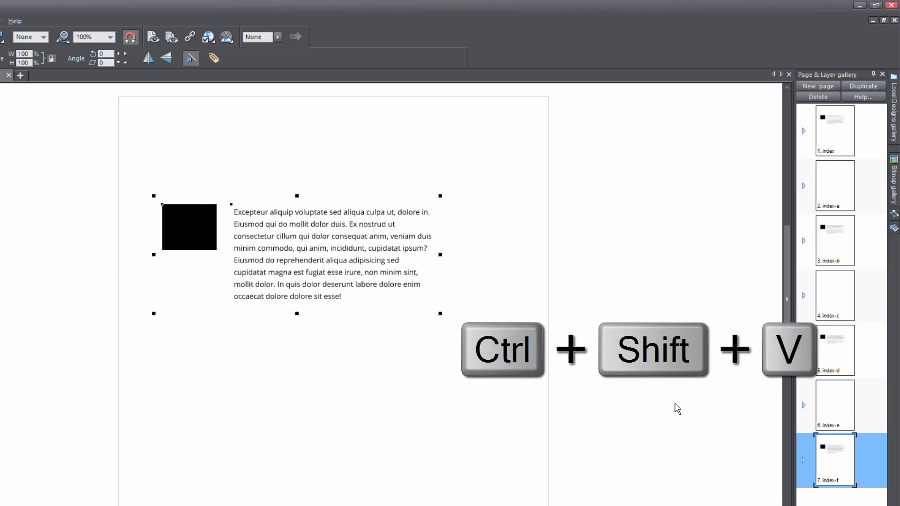
{"action": "key", "text": "ctrl+shift+v"}
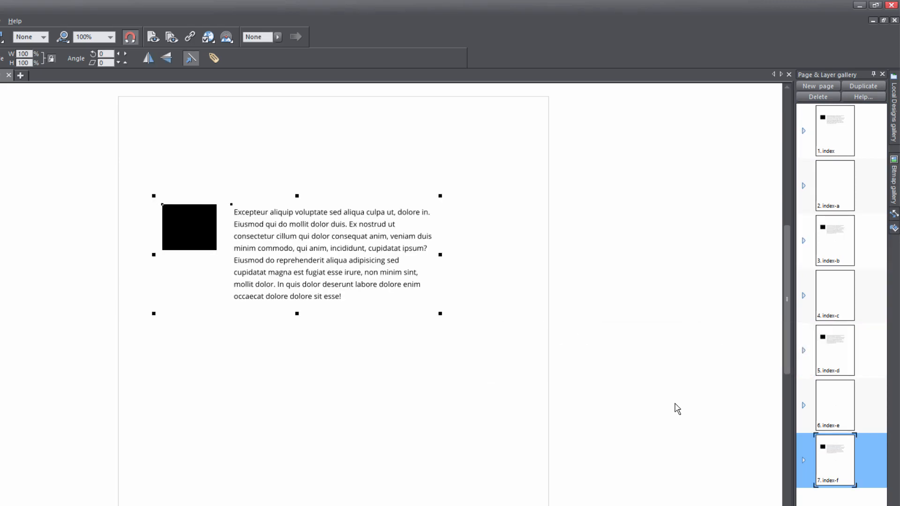
{"action": "mouse_move", "coordinate": [860, 441]}
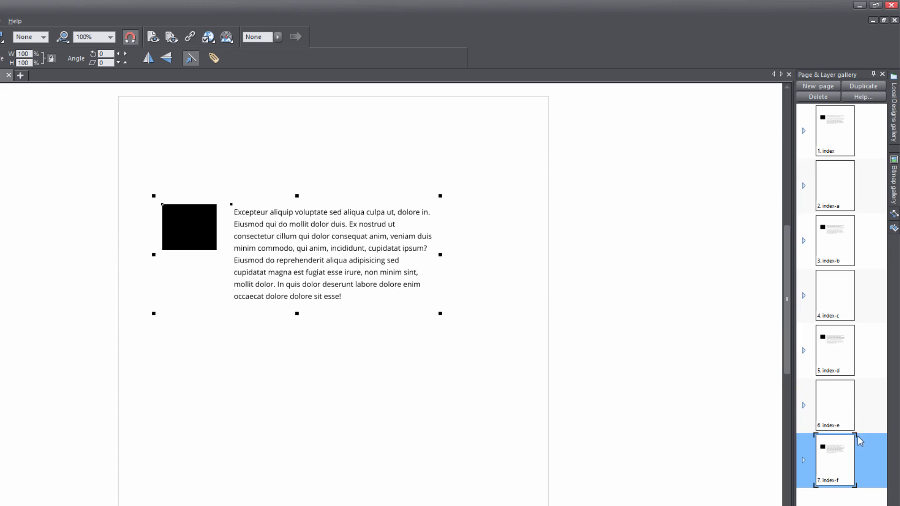
{"action": "mouse_move", "coordinate": [840, 369]}
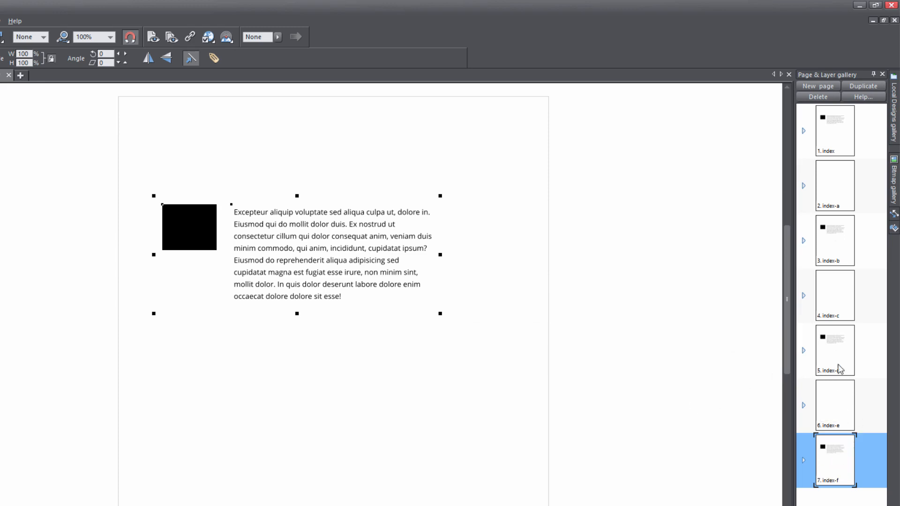
Inspect the pasted content on index-b, then return to the index page
{"action": "left_click", "coordinate": [834, 240]}
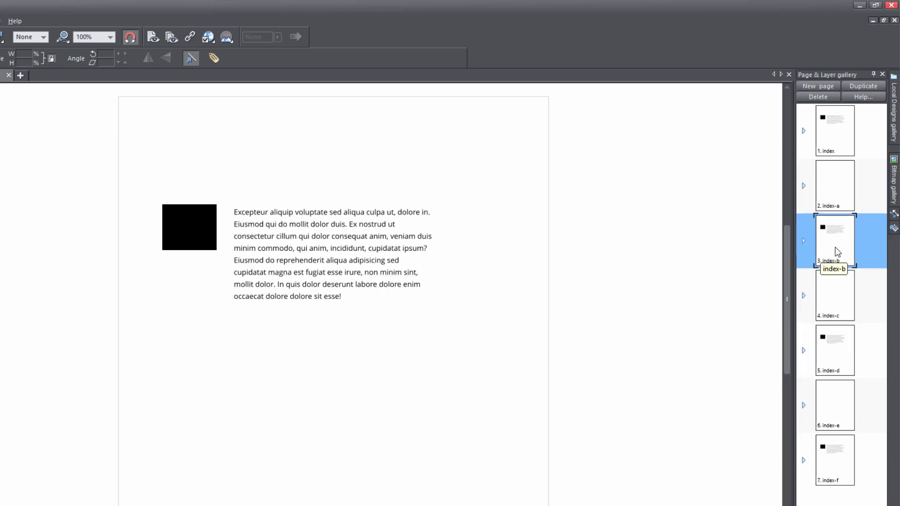
{"action": "left_click", "coordinate": [834, 130]}
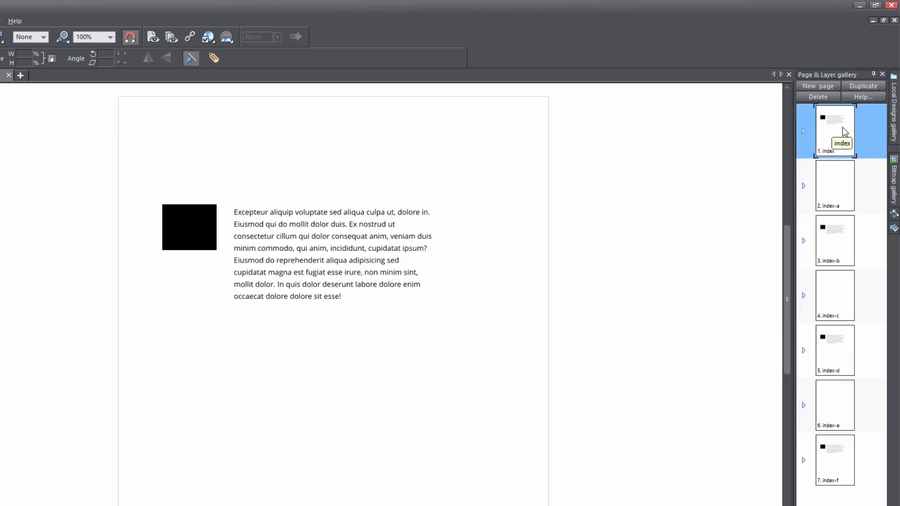
{"action": "key", "text": "ctrl+z"}
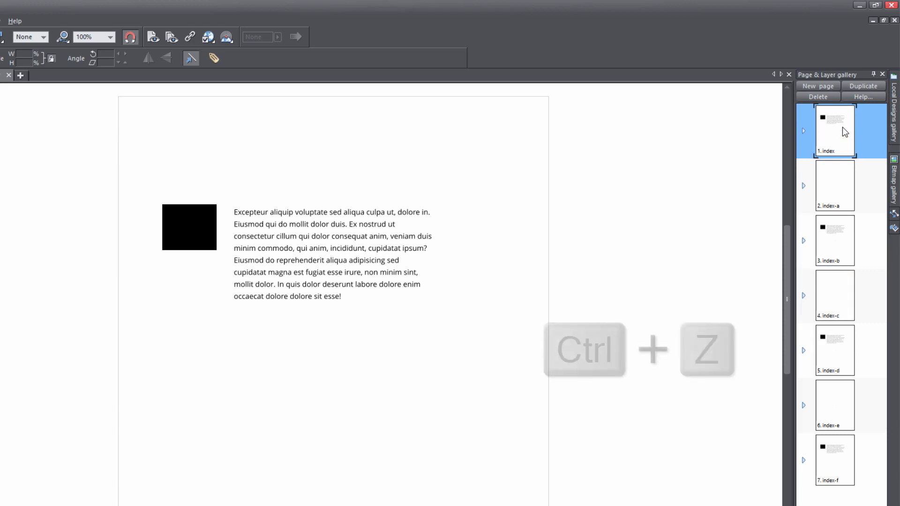
Undo the in-place paste, clearing pages index-b, index-d and index-f
{"action": "key", "text": "ctrl+z"}
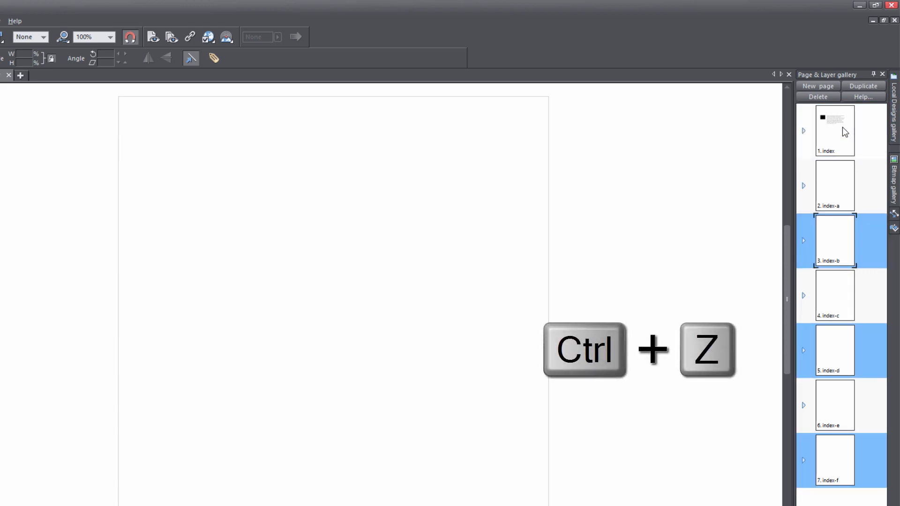
{"action": "key", "text": "ctrl+z"}
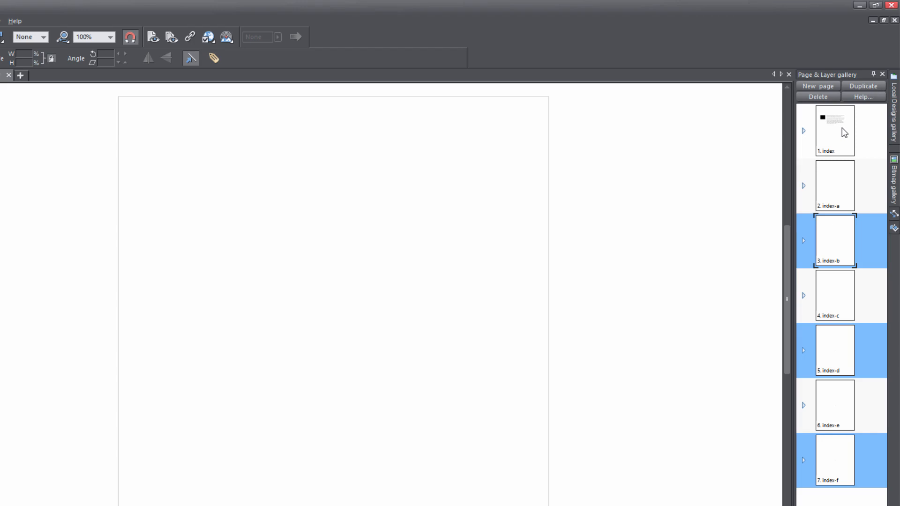
Select the page range index-a to index-e and paste the rectangle and text in place
{"action": "left_click", "coordinate": [834, 185]}
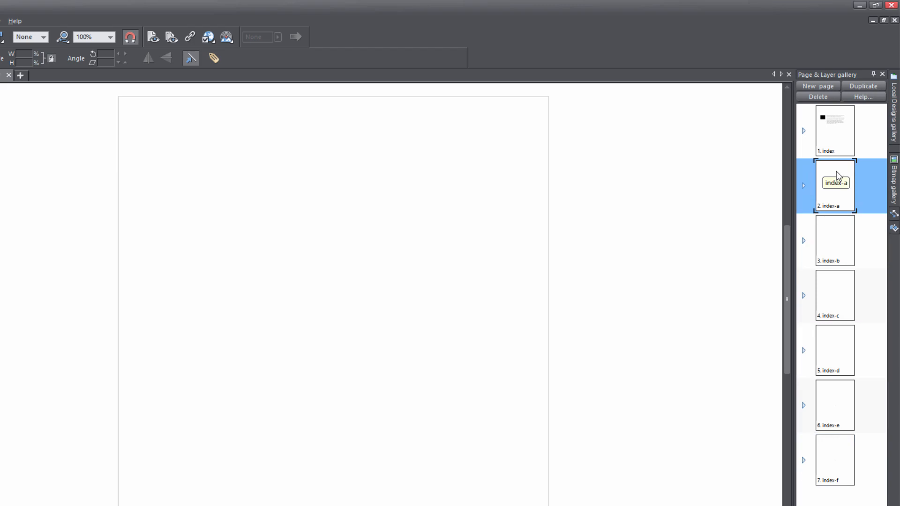
{"action": "mouse_move", "coordinate": [844, 419]}
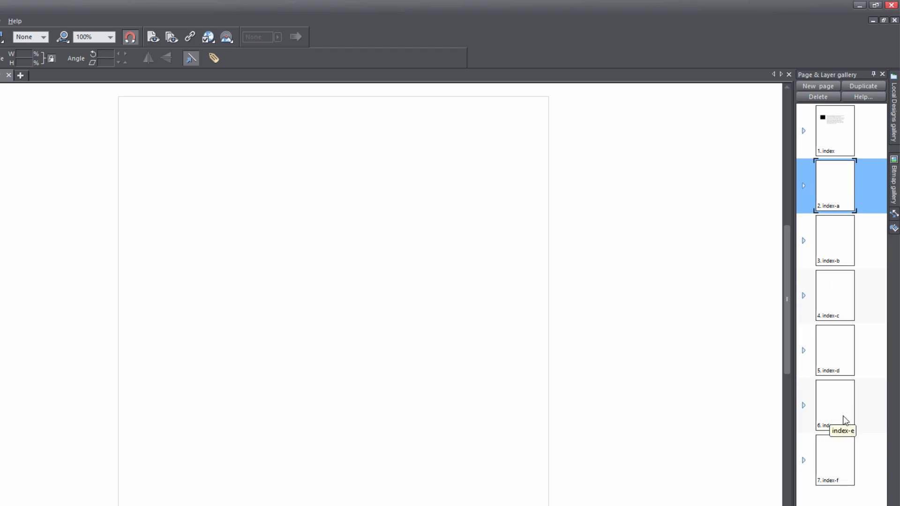
{"action": "key", "text": "shift"}
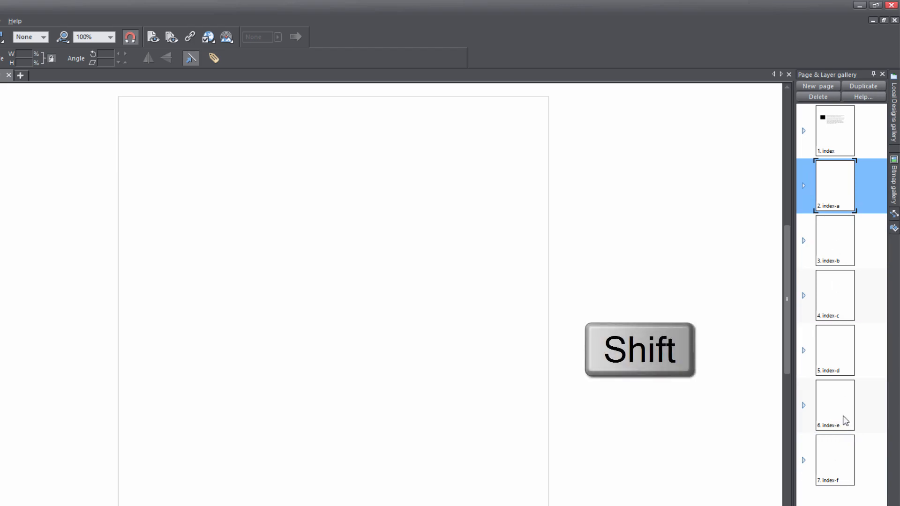
{"action": "left_click", "coordinate": [834, 404]}
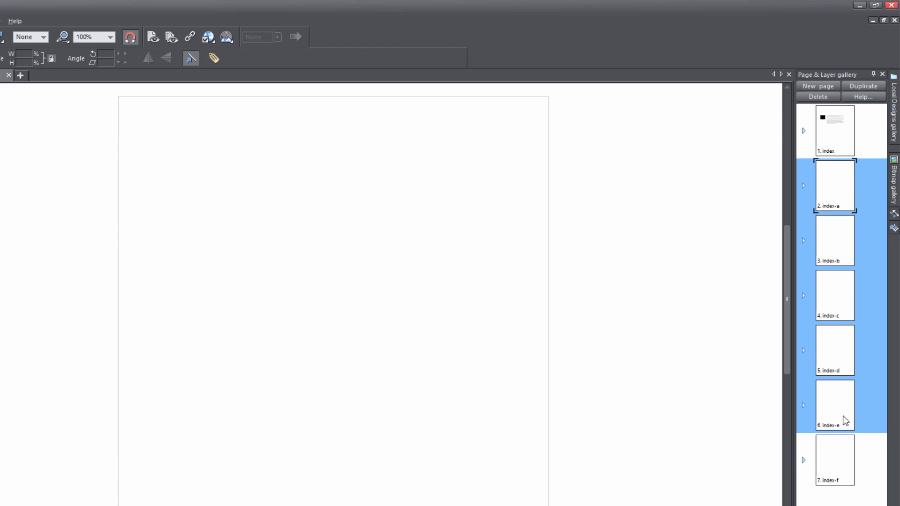
{"action": "key", "text": "ctrl+shift+v"}
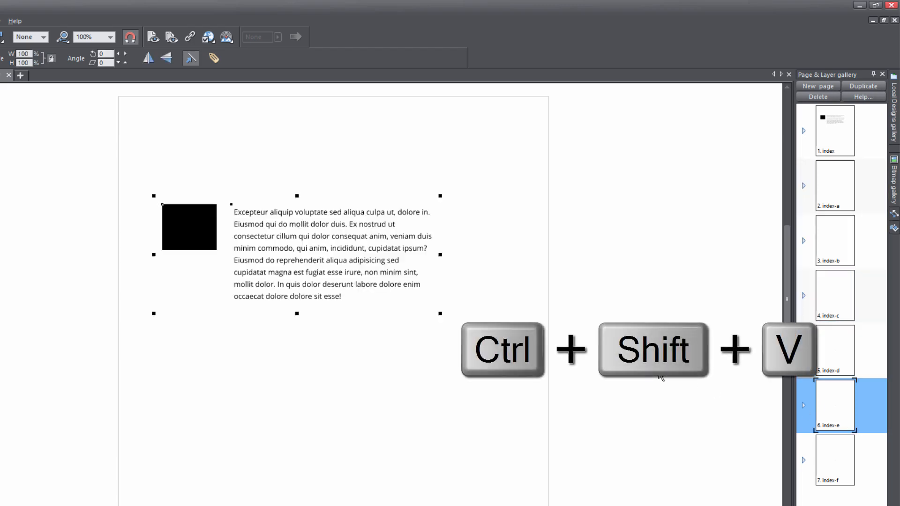
{"action": "key", "text": "ctrl+shift+v"}
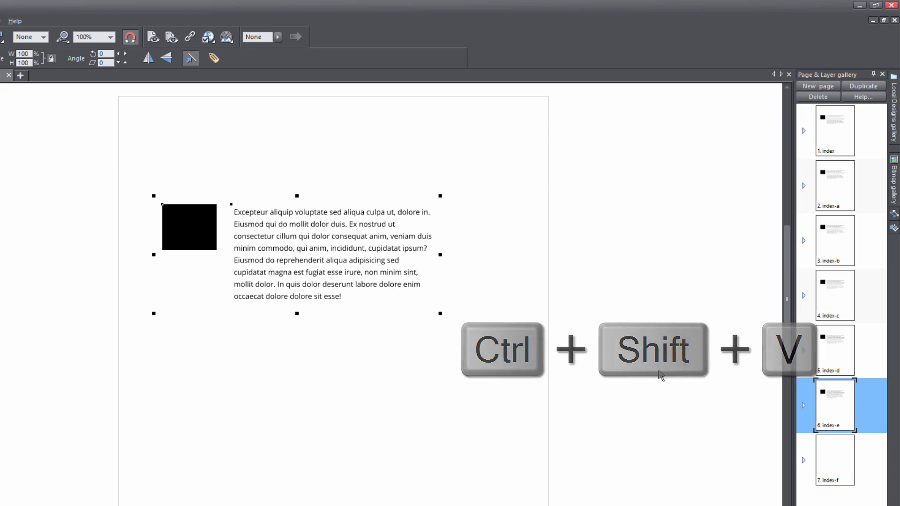
{"action": "key", "text": "ctrl+shift+v"}
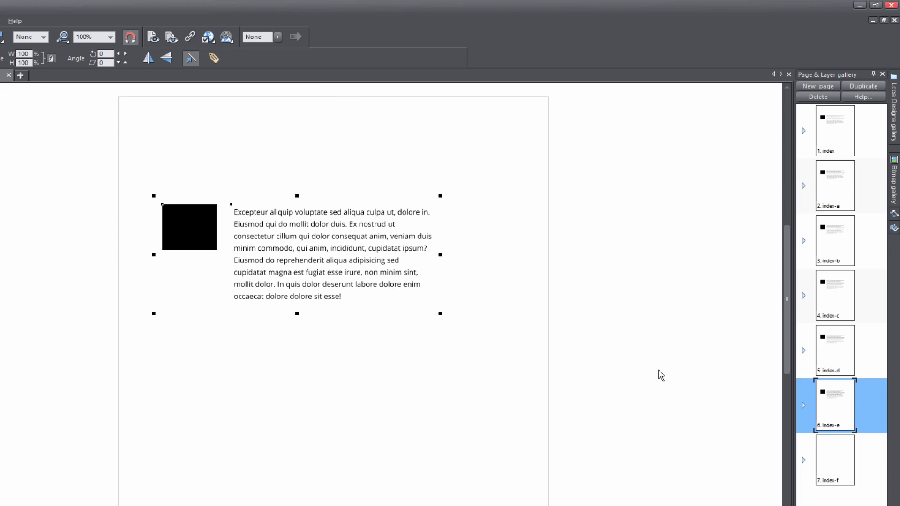
Switch to page 2 in the Page & Layer gallery
{"action": "left_click", "coordinate": [833, 186]}
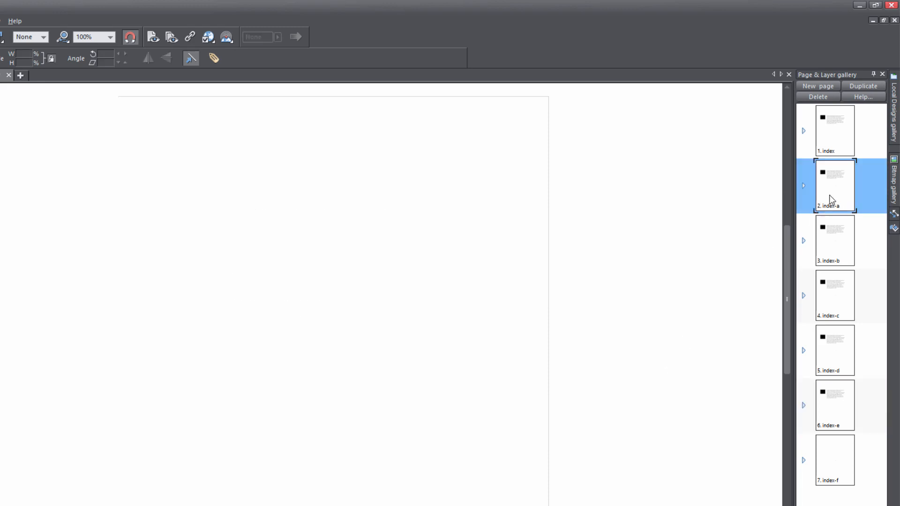
Select page 2's black rectangle to reposition it right, below the filler text
{"action": "left_click", "coordinate": [833, 185]}
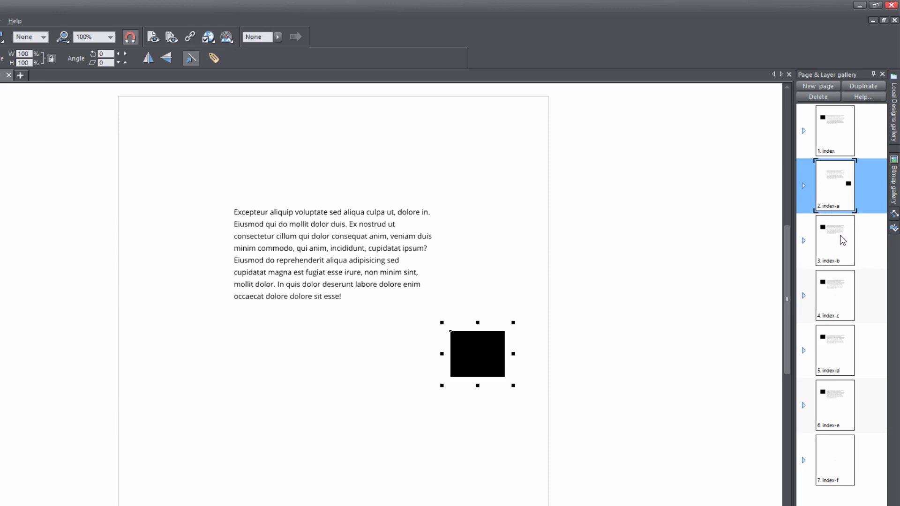
{"action": "mouse_move", "coordinate": [842, 253]}
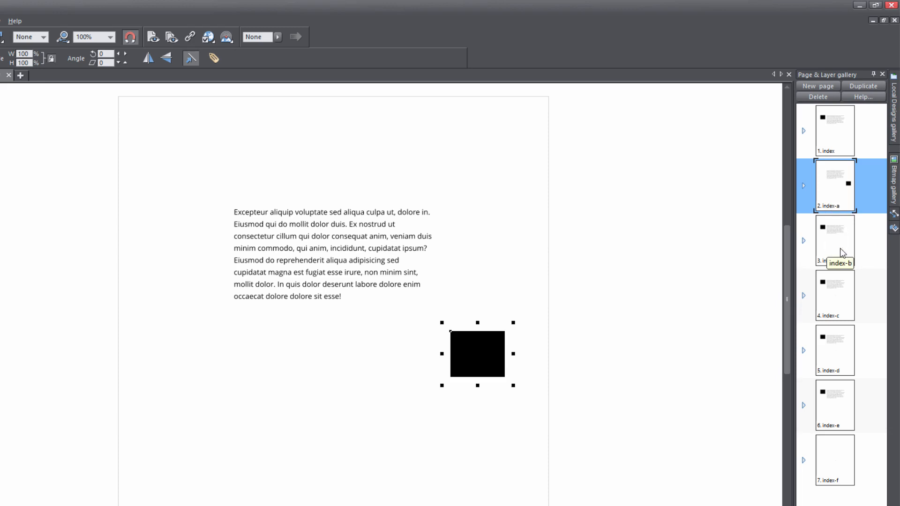
{"action": "mouse_move", "coordinate": [839, 238]}
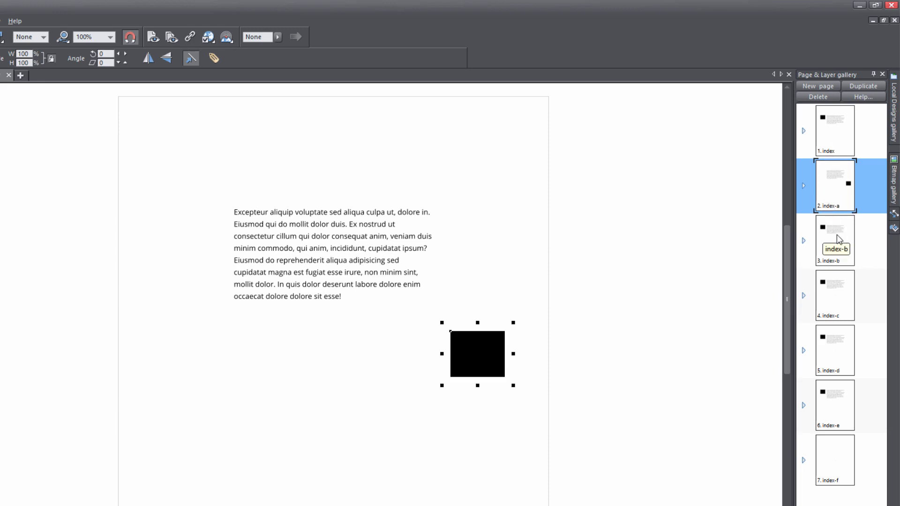